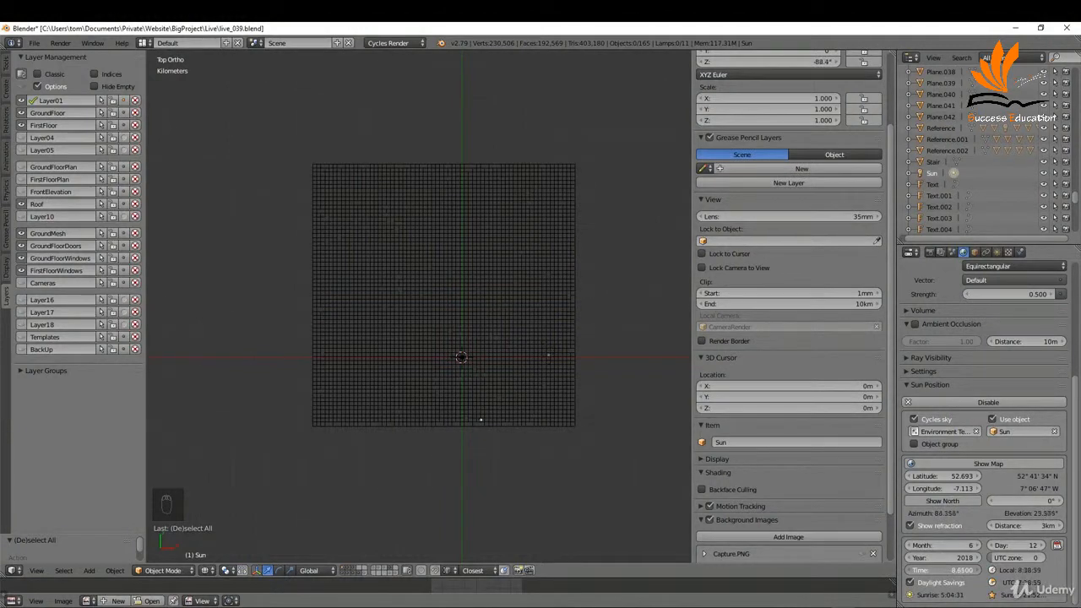
- Preview the finished scene through the camera, then bring up the solid-shaded house model
key("numpad_0")
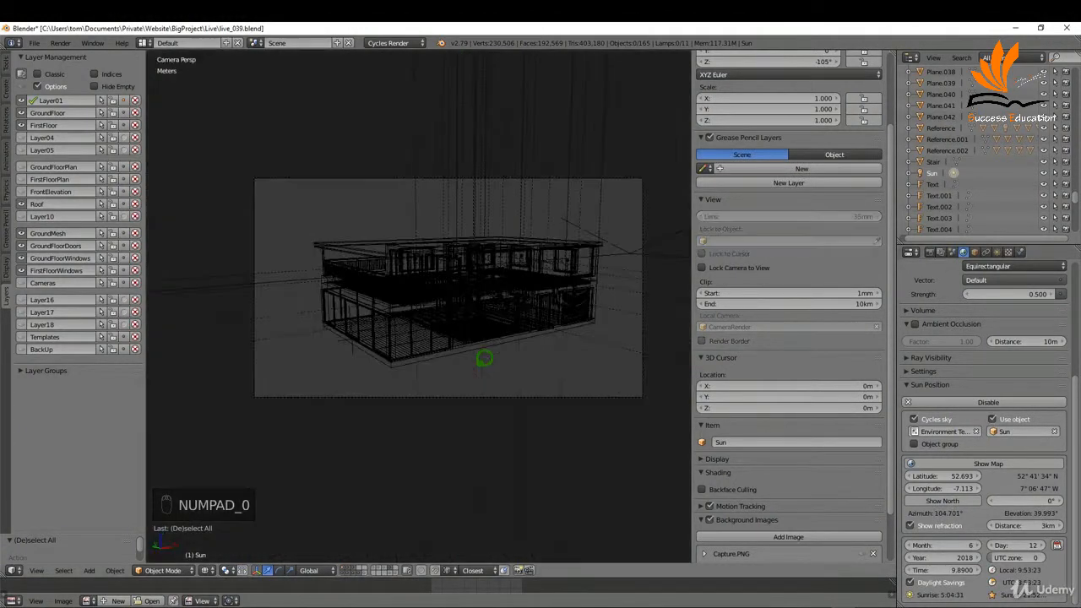
key("z")
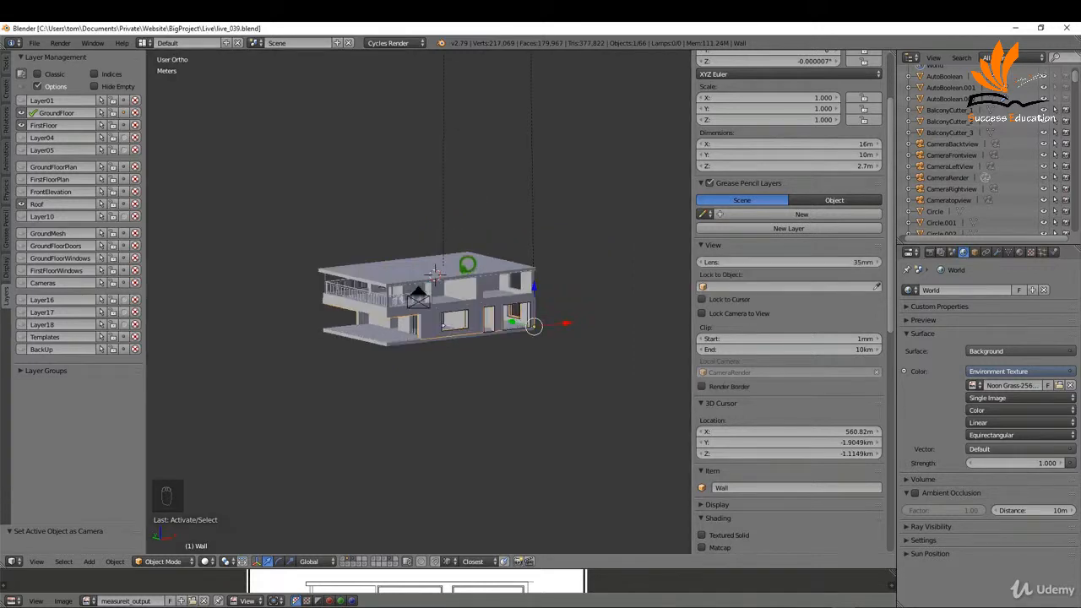
- Delete the old Lamp from the Outliner and add a new Sun lamp
scroll("down", 3)
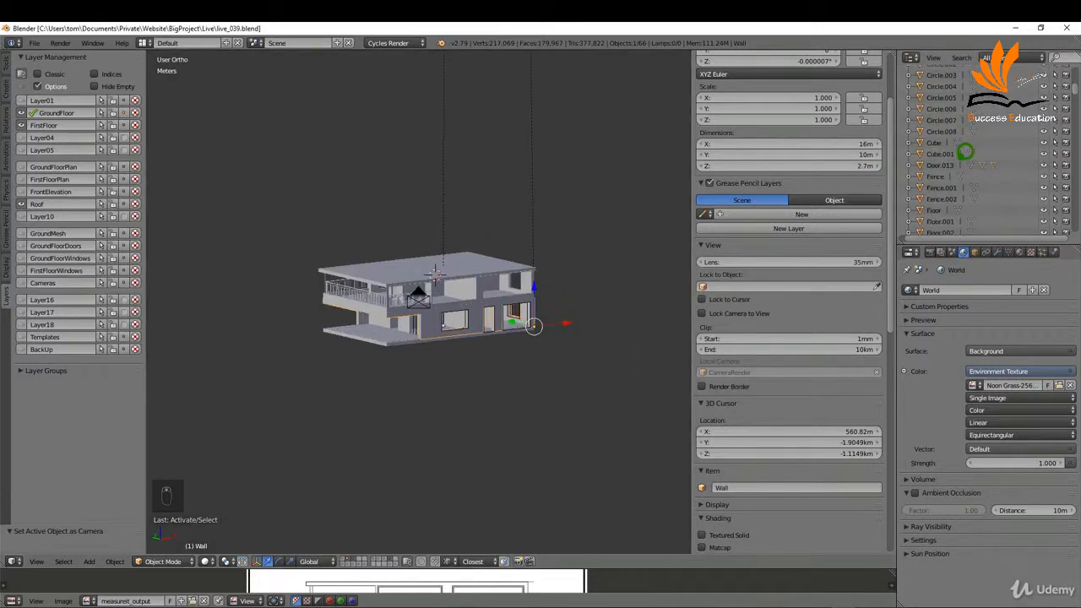
scroll("down", 3)
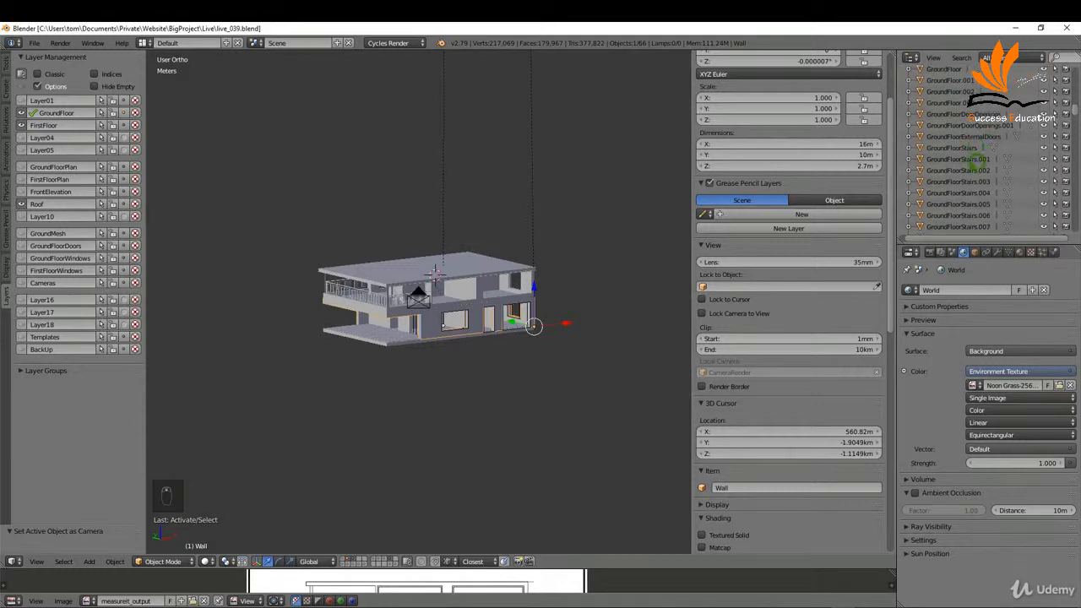
scroll("down", 3)
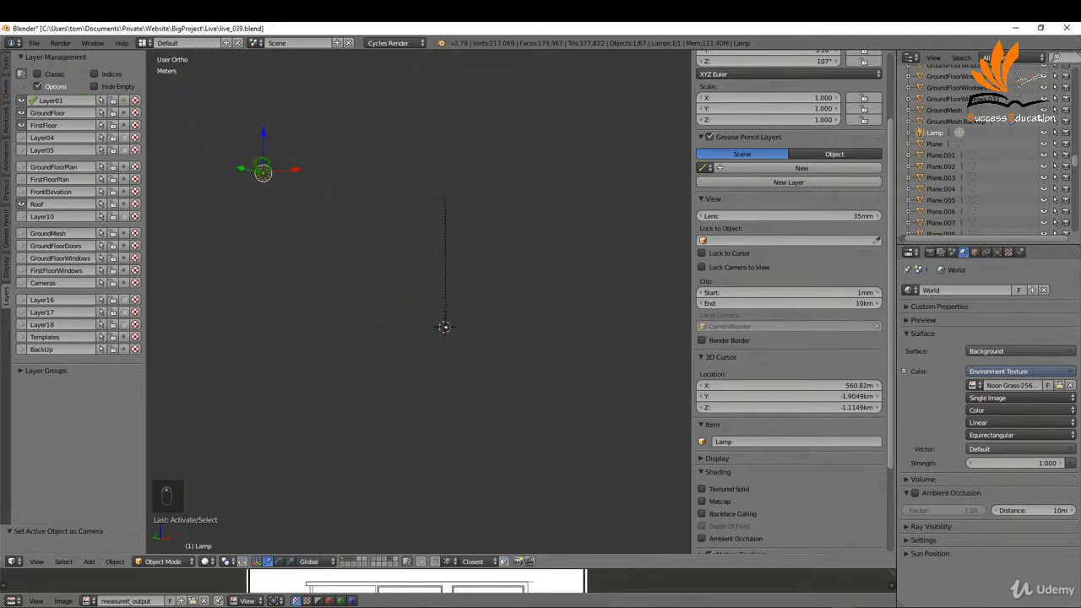
key("Delete")
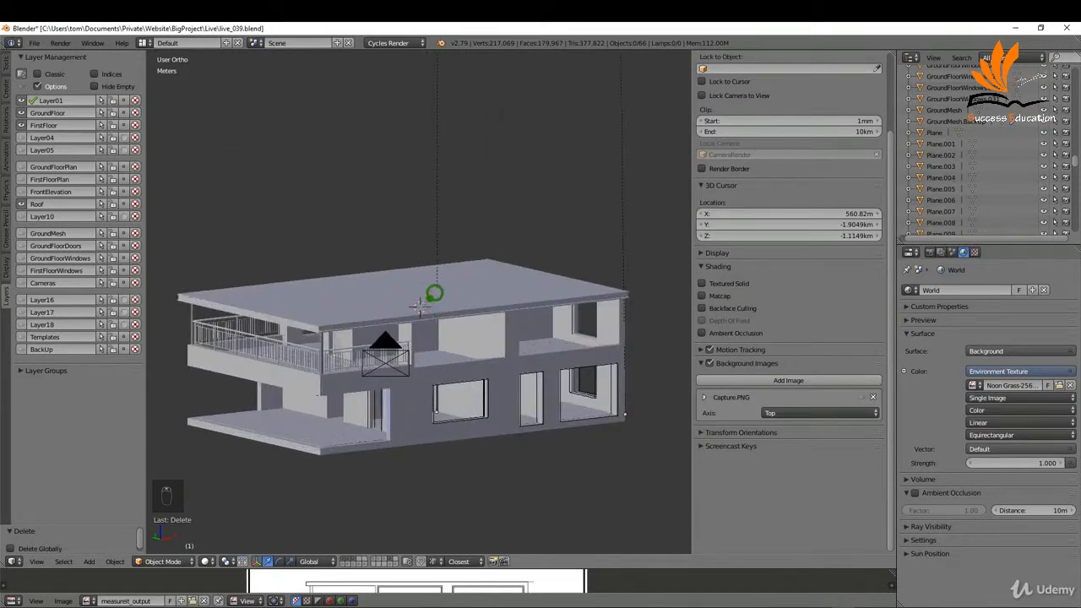
key("shift+a")
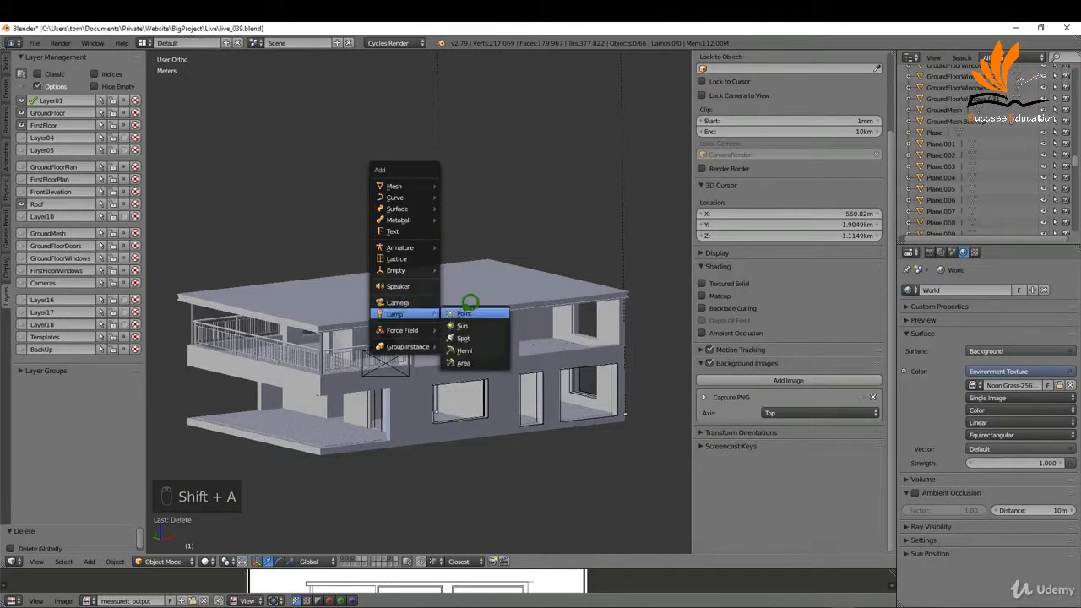
left_click(462, 326)
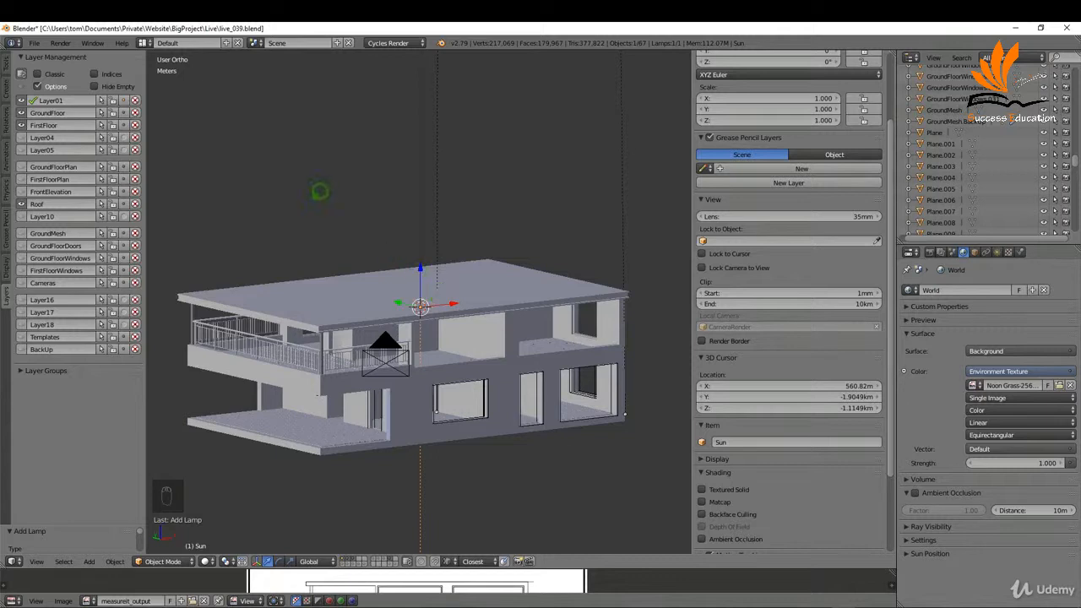
mouse_move(35, 42)
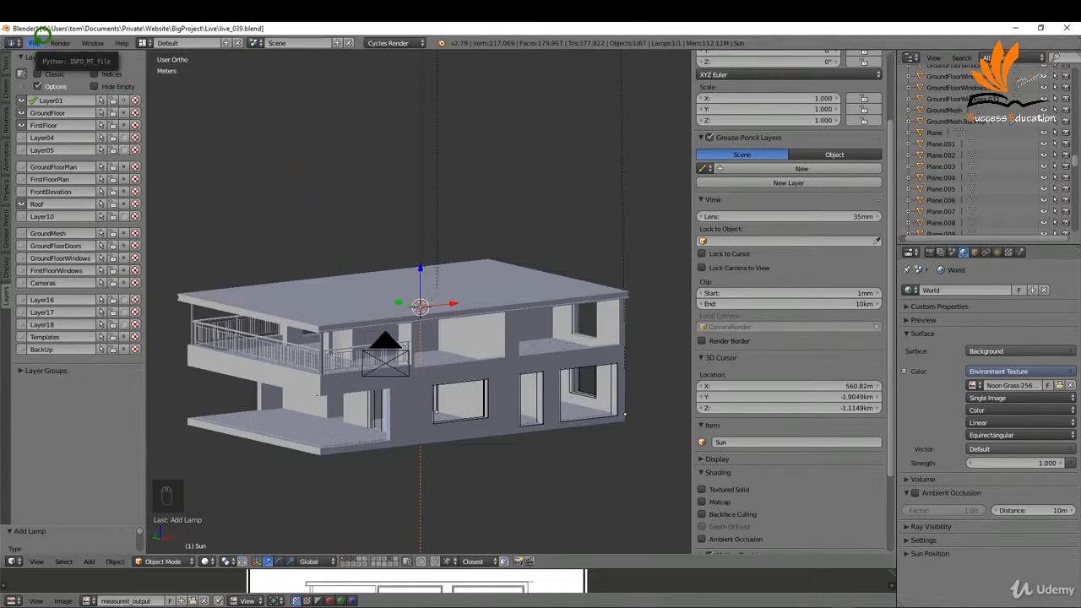
- Tick the '3D View: Sun Position' add-on in User Preferences and close the window
left_click(34, 43)
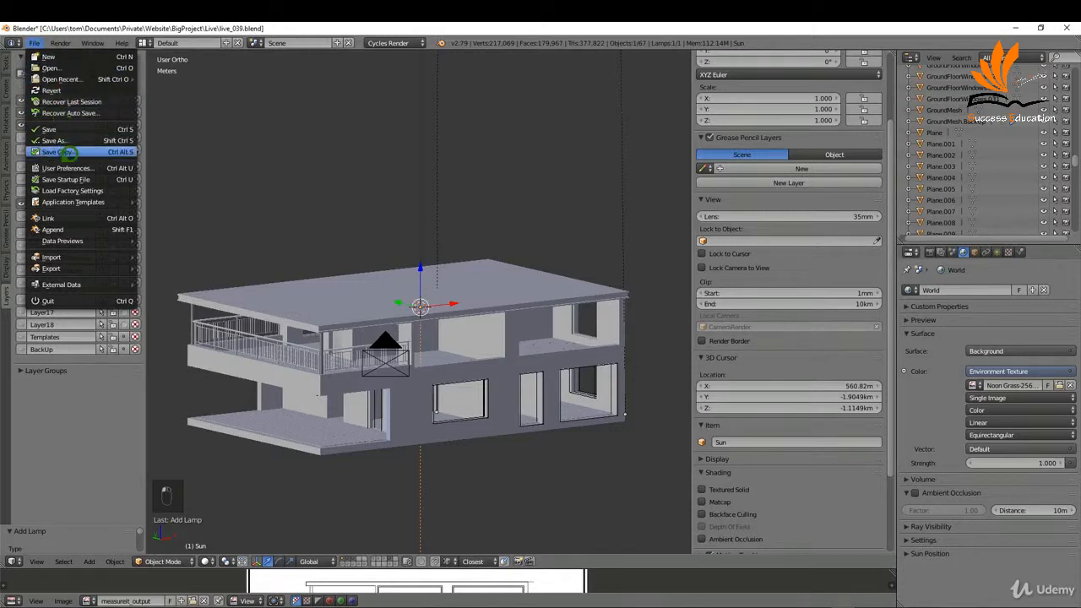
left_click(68, 168)
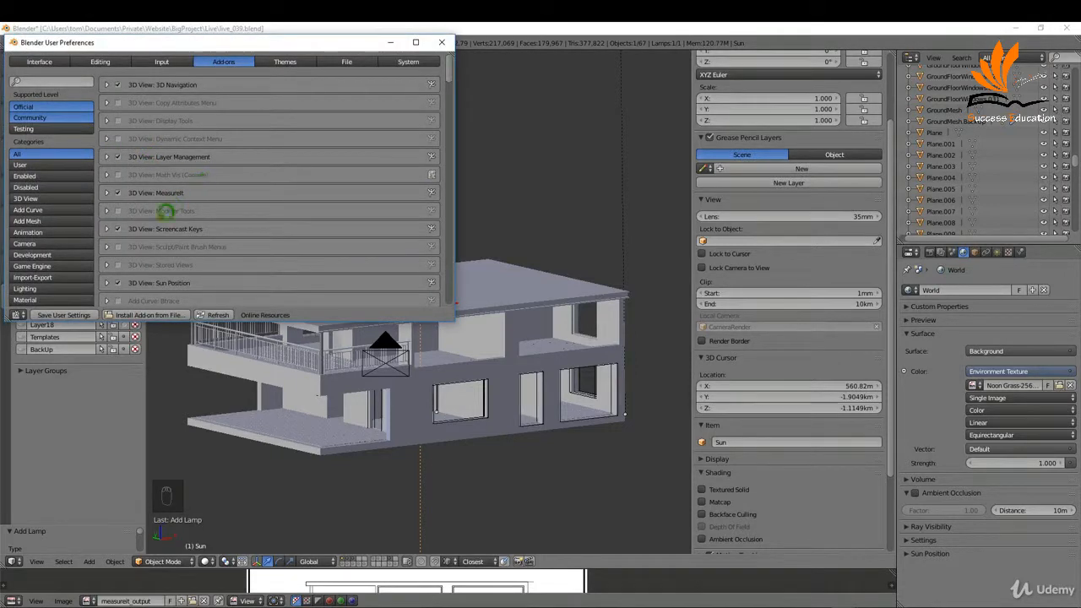
scroll("down", 3)
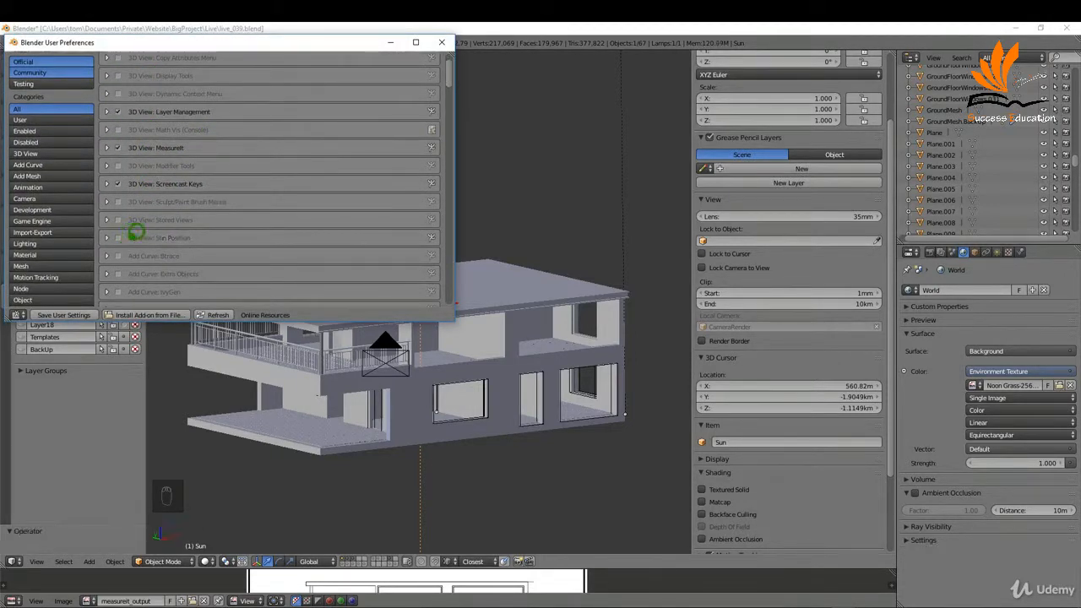
left_click(117, 237)
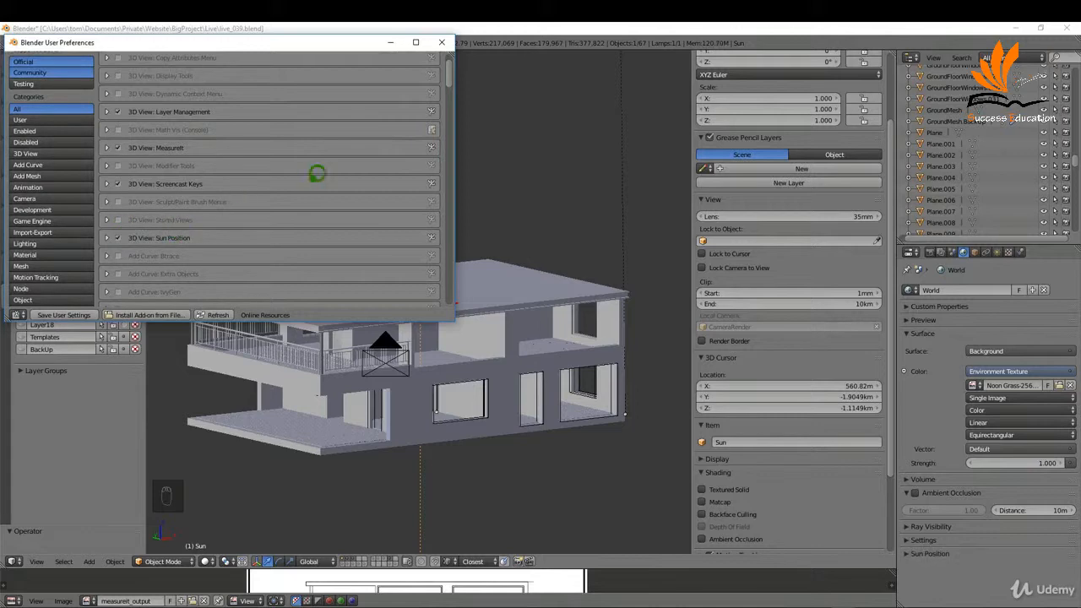
mouse_move(399, 141)
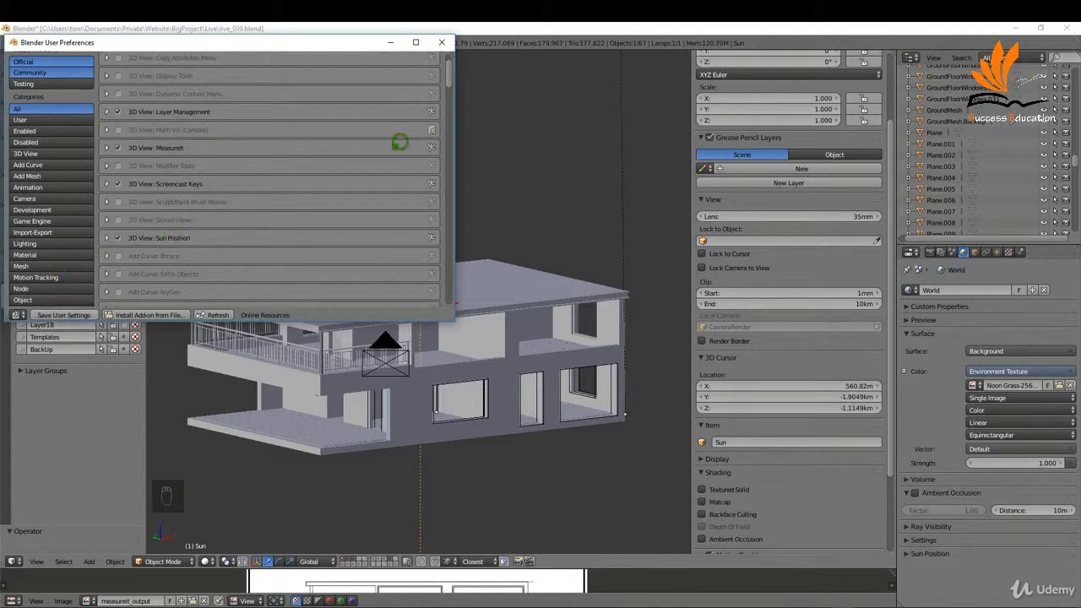
left_click(441, 42)
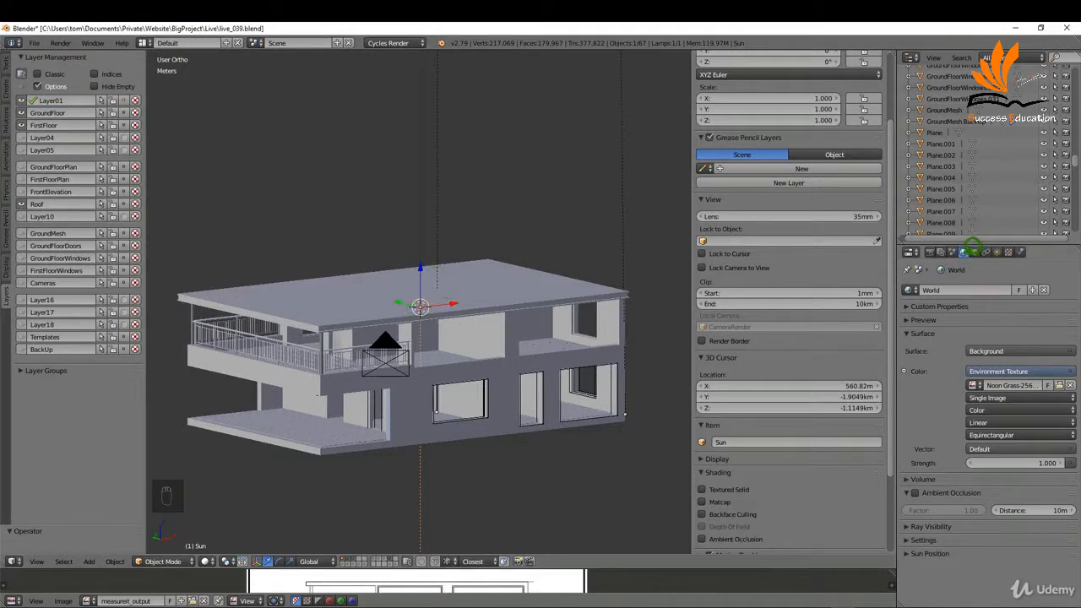
- Show the Sun Position map in World properties and load the WorldMapLR.jpg image
left_click(930, 553)
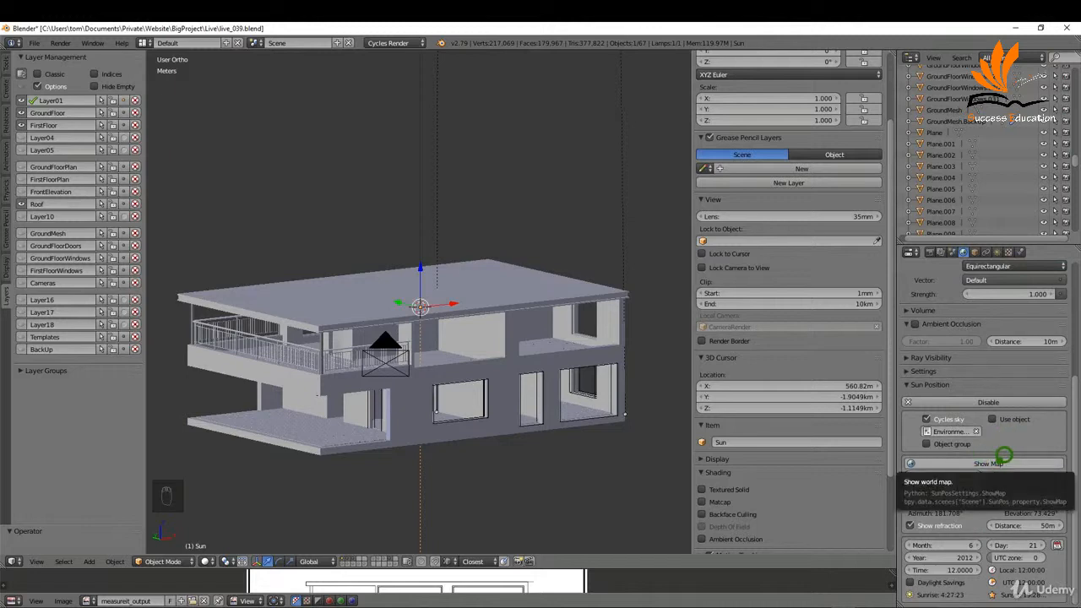
left_click(989, 463)
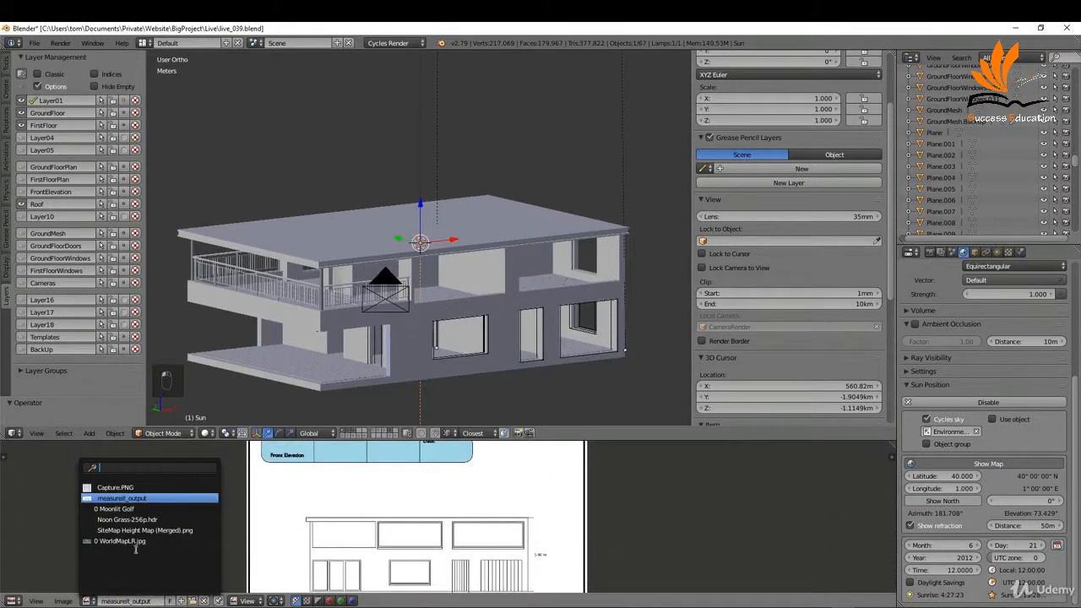
left_click(122, 541)
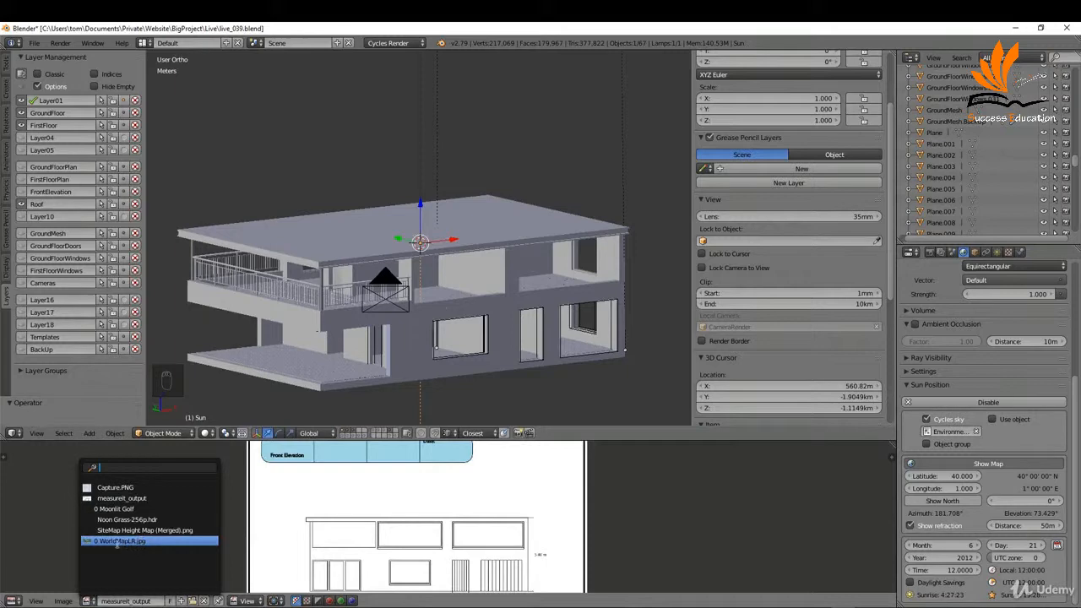
left_click(118, 540)
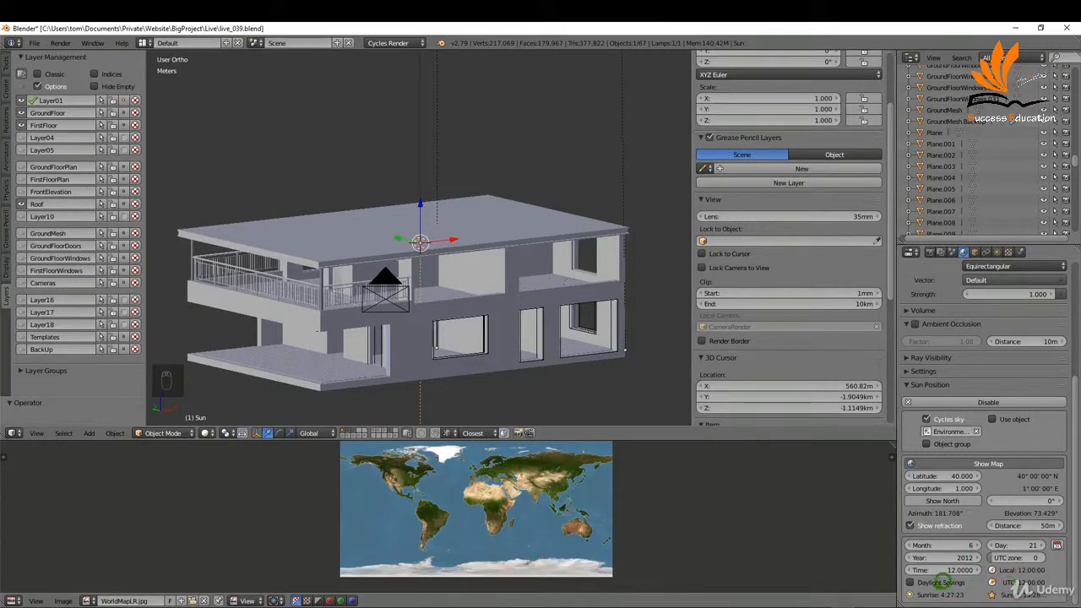
left_click(460, 519)
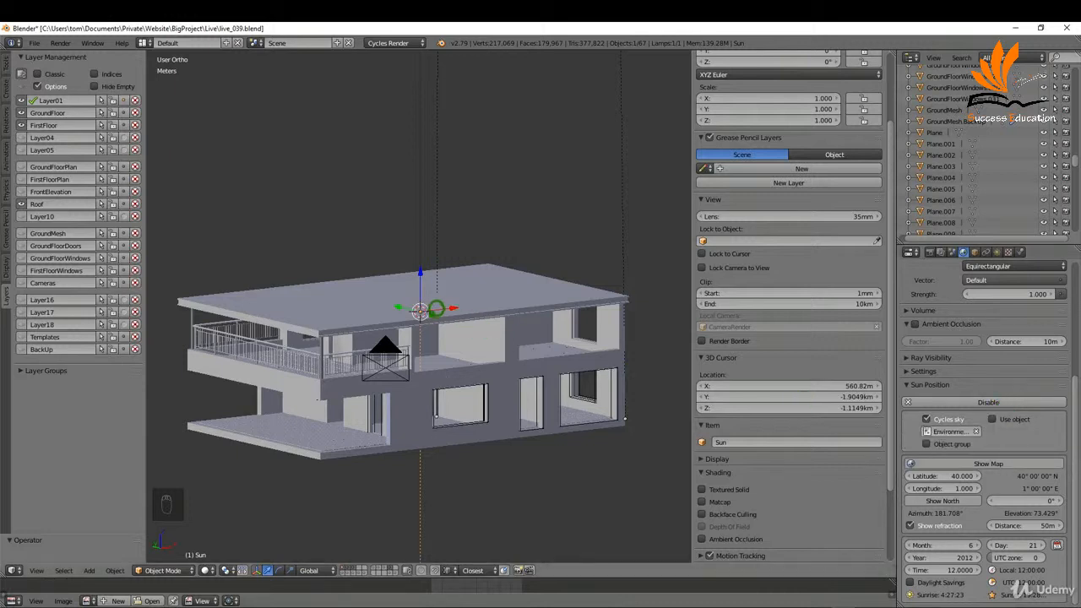
mouse_move(1014, 419)
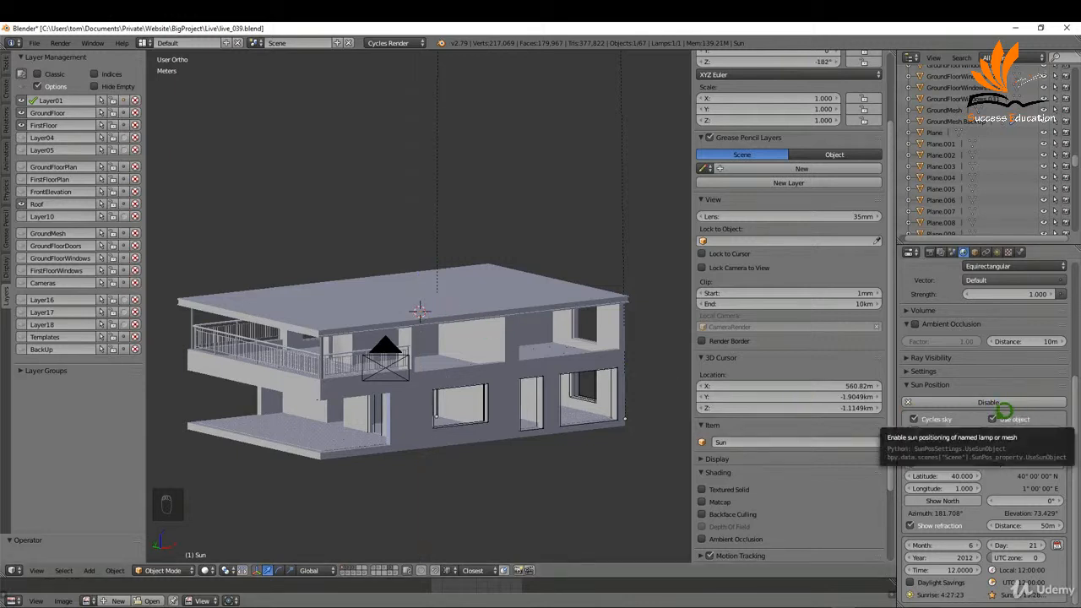
- Link Sun Position to the Sun lamp and drag the Time field to 12.0000
left_click(992, 419)
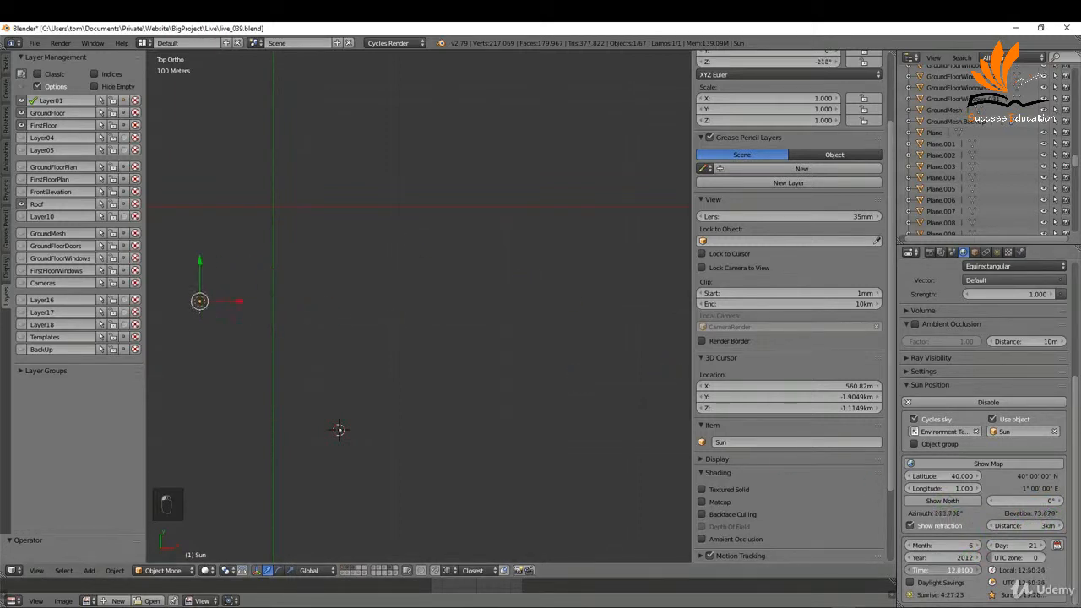
left_click_drag(199, 301, 539, 215)
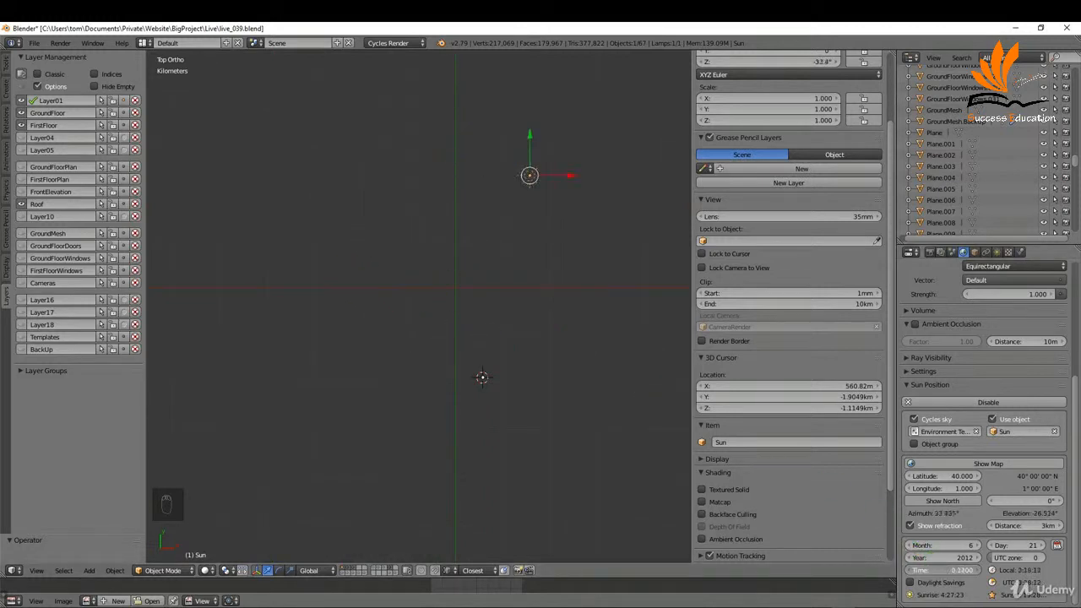
left_click_drag(528, 174, 541, 305)
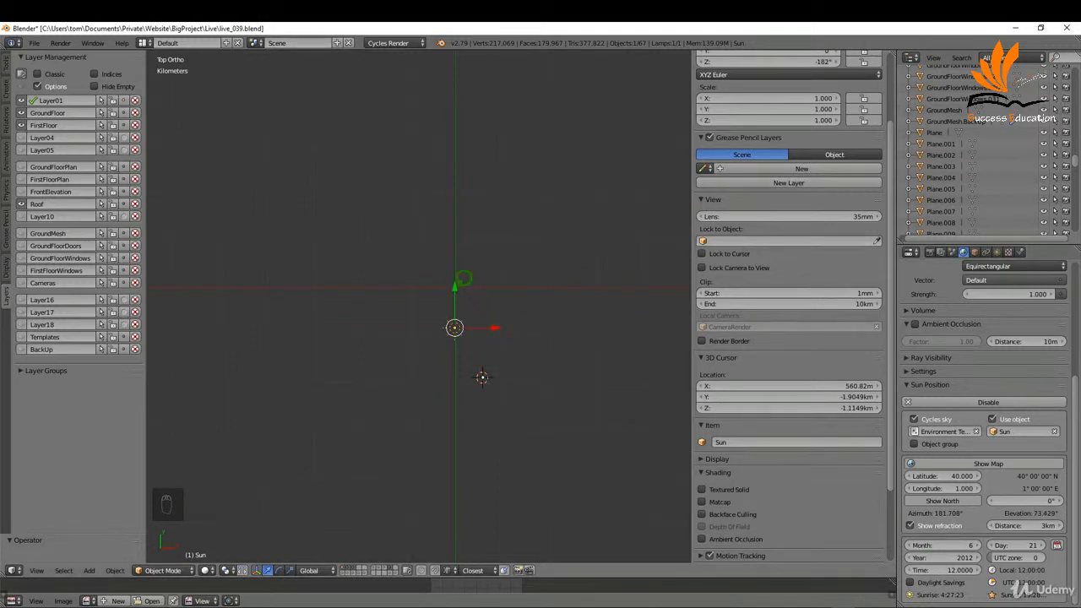
left_click_drag(465, 278, 496, 312)
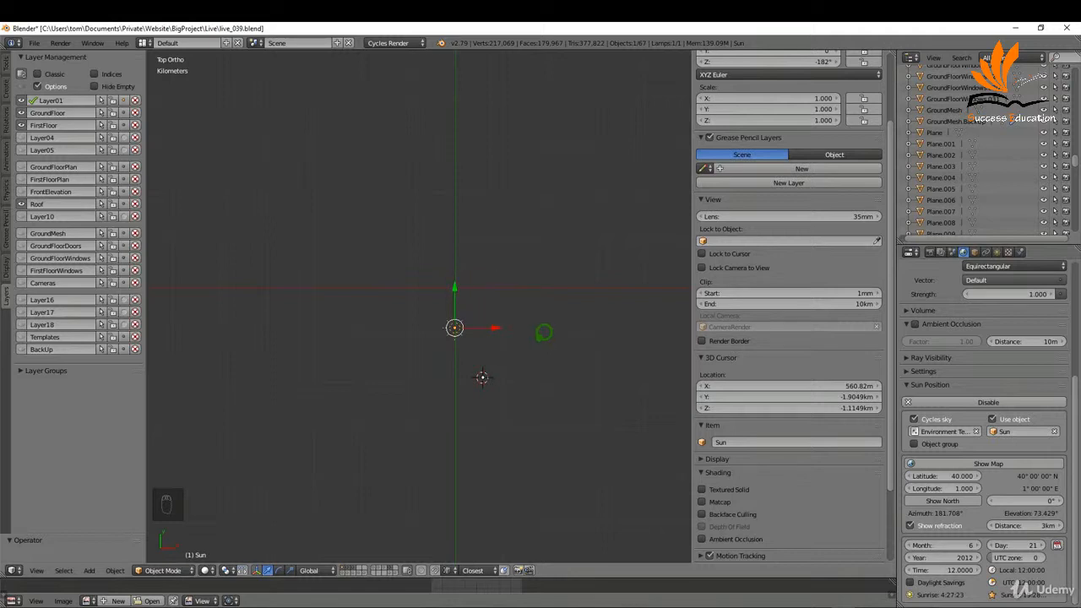
- Show the BackUp terrain layer in wireframe and snap the 3D cursor to the world origin
left_click(48, 112)
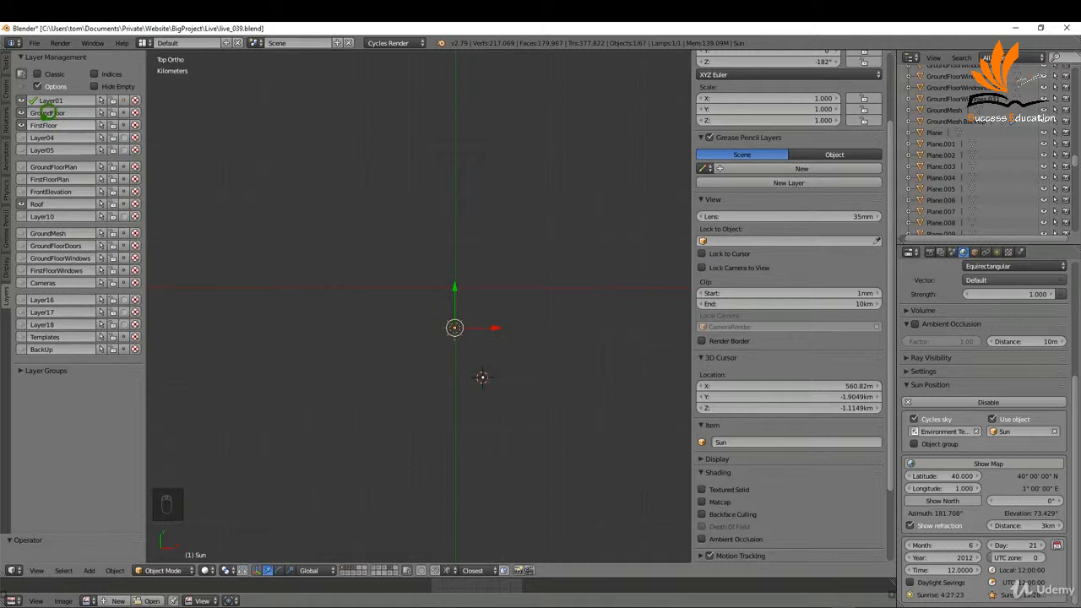
left_click(59, 179)
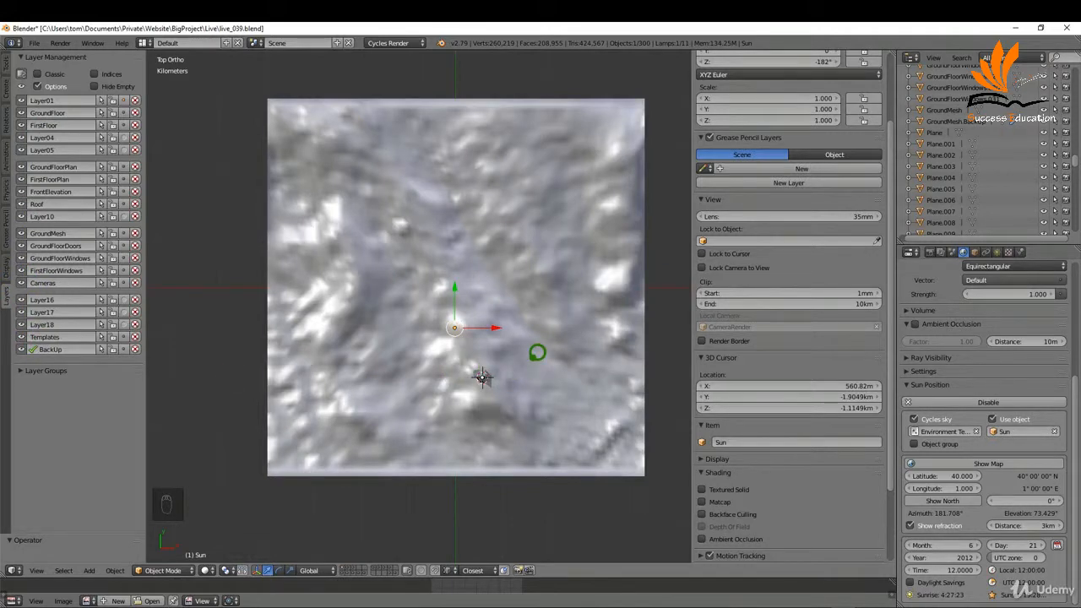
key("z")
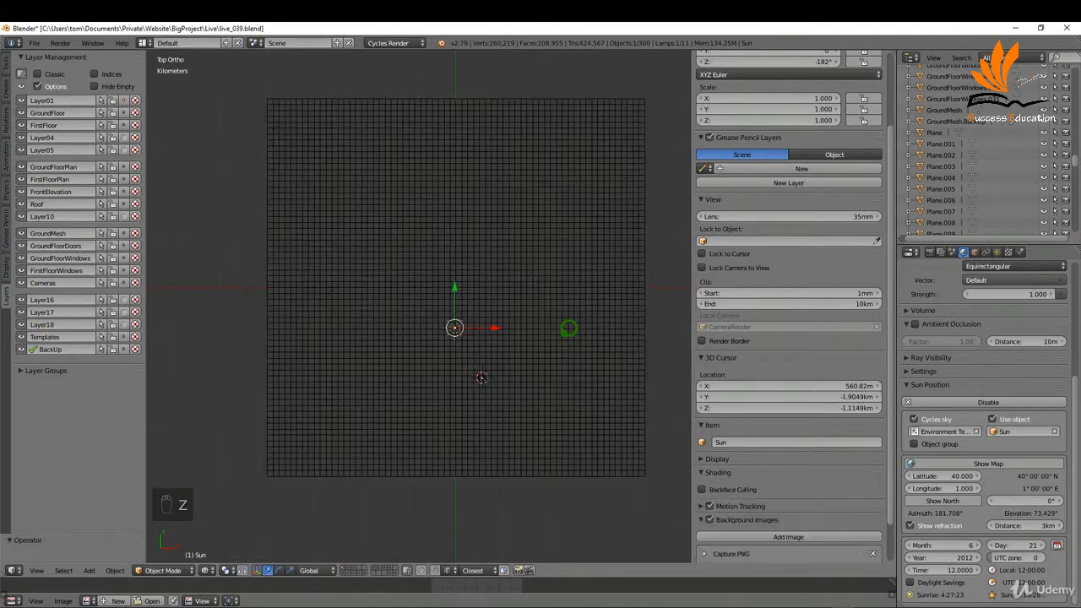
key("a")
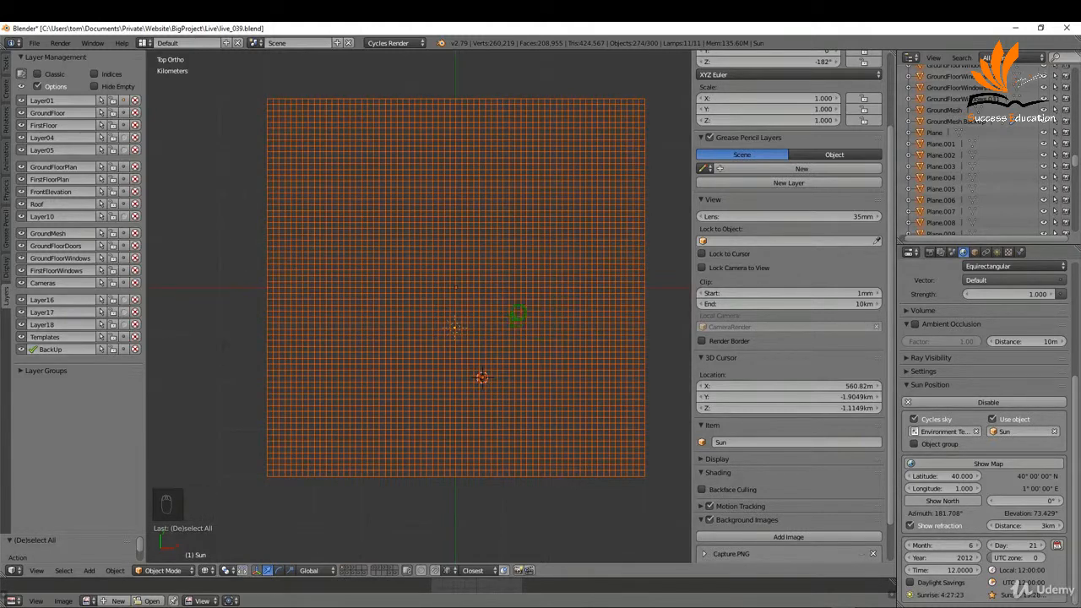
key("shift+s")
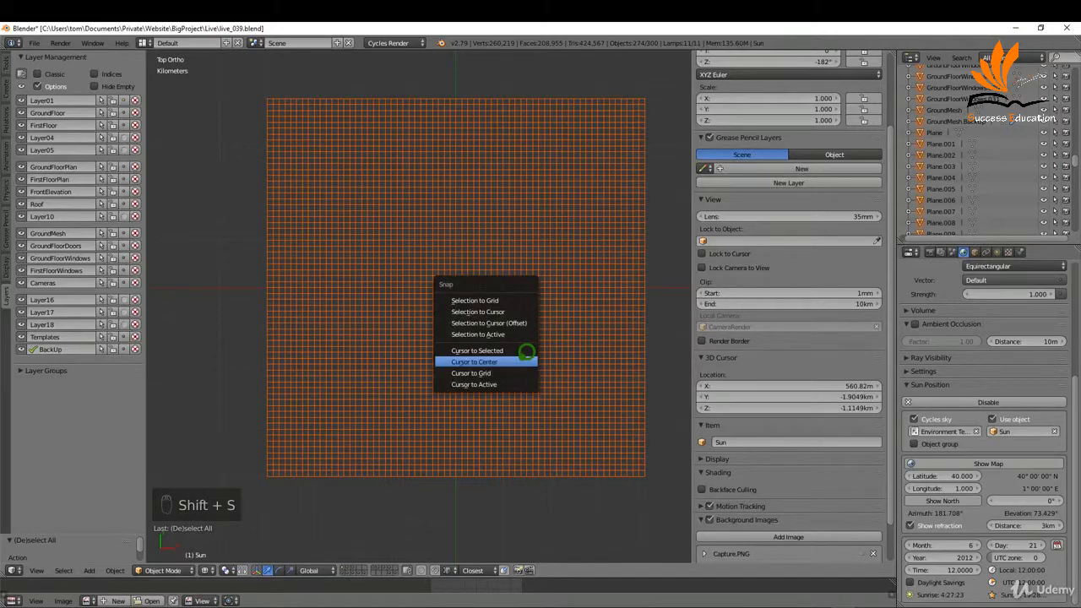
left_click(474, 361)
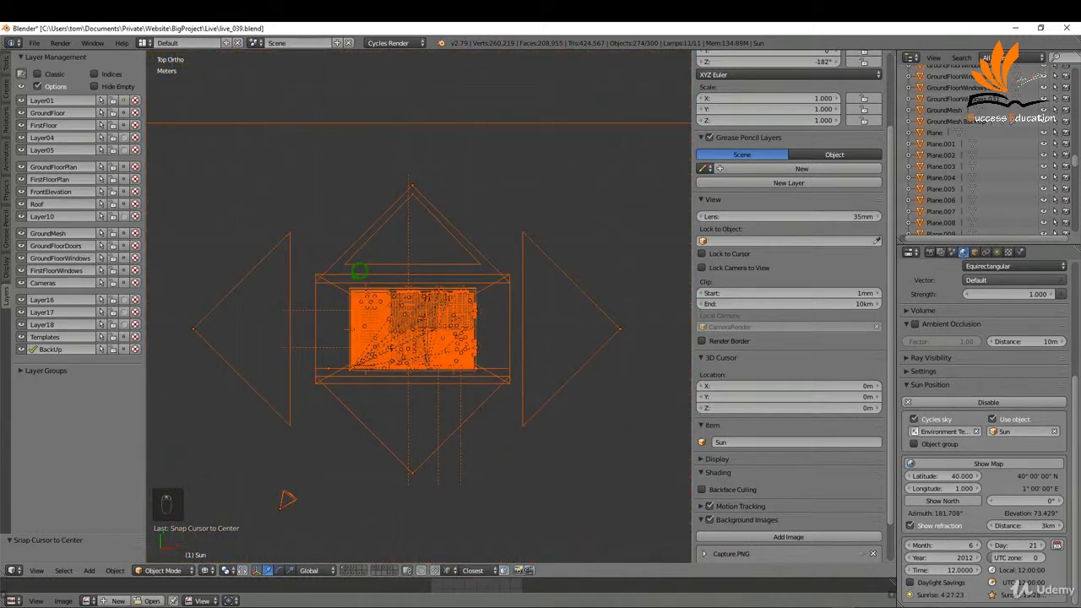
- Box-select the objects around the house and move them into place
key("b")
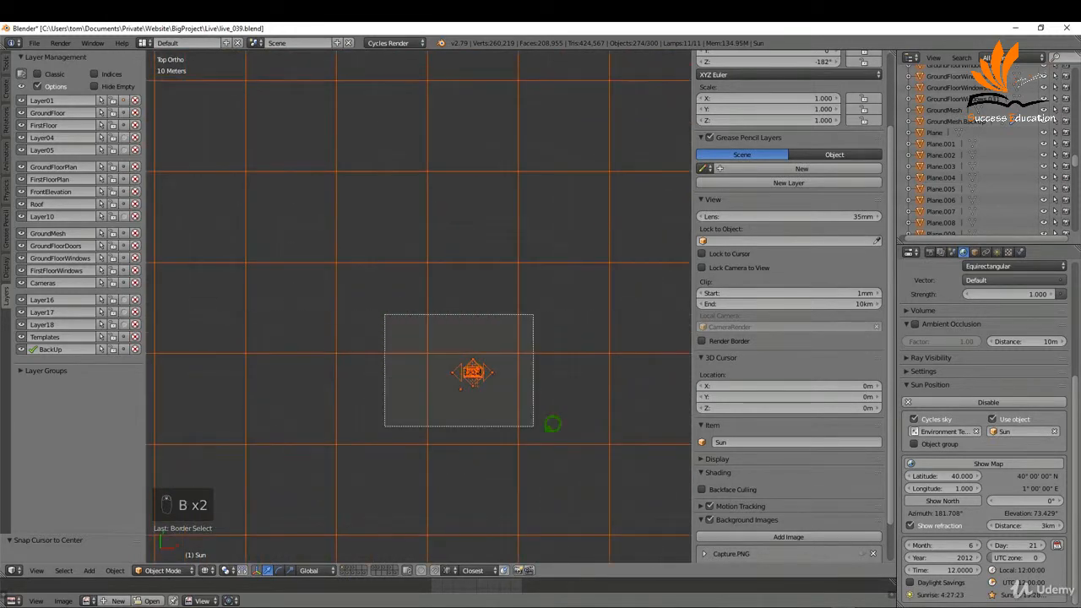
scroll("down", 3)
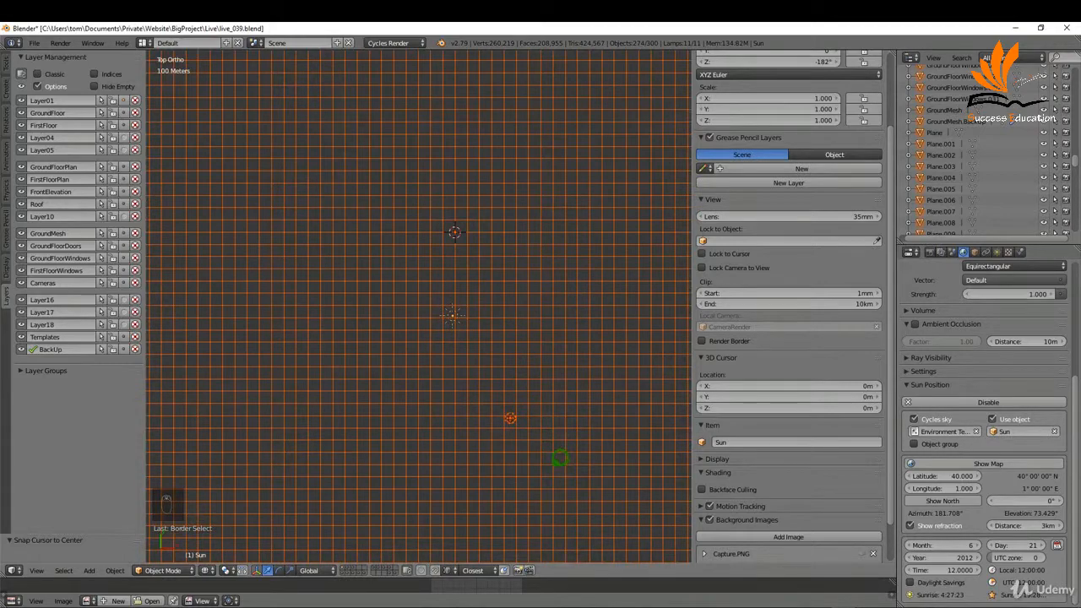
key("g")
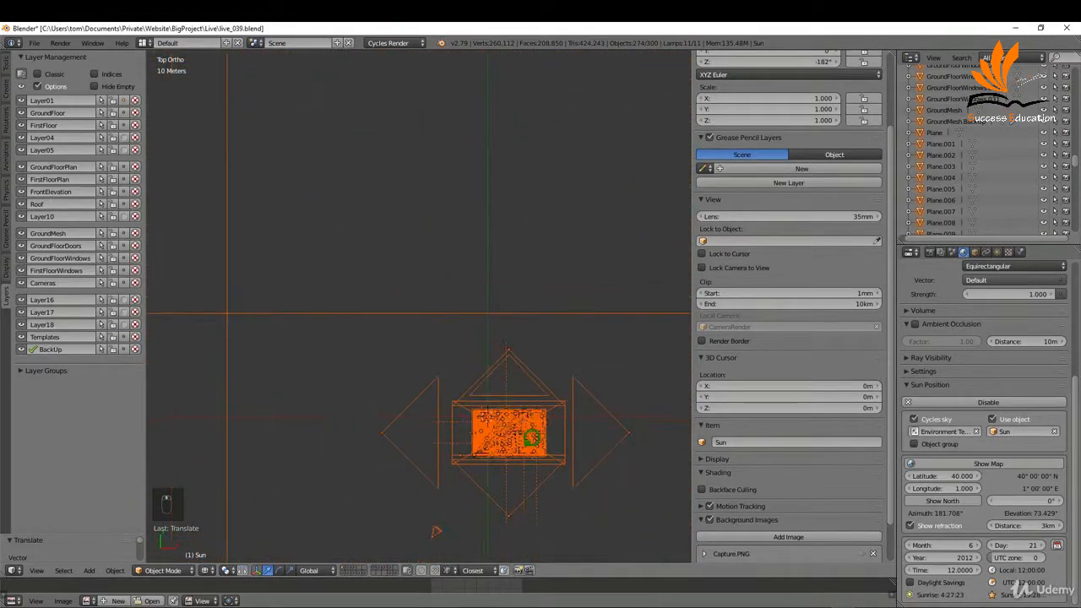
- From front view, raise the terrain up to the house and deselect everything
key("g")
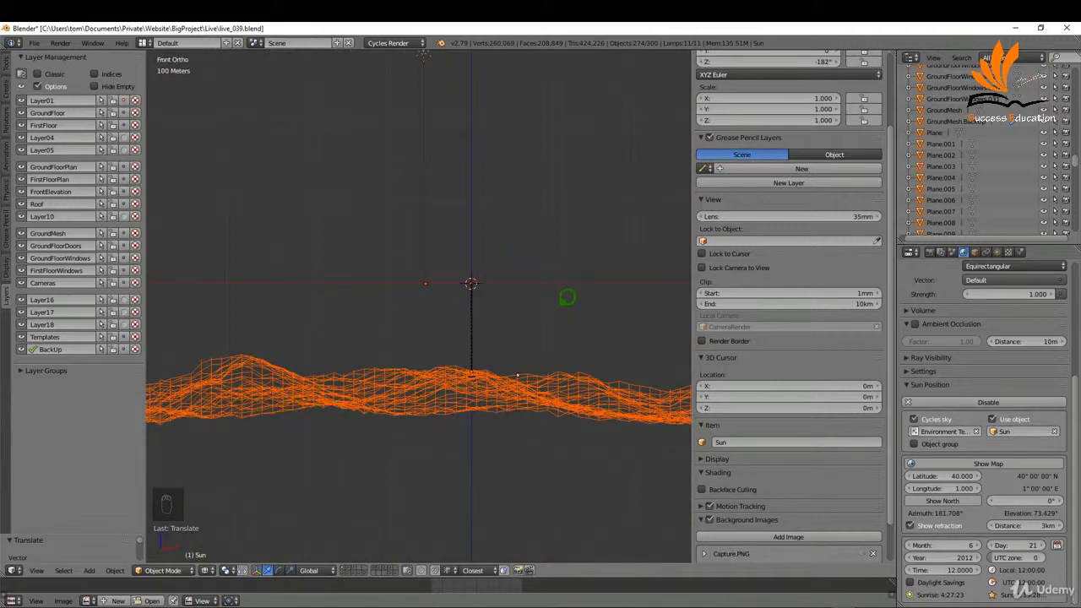
key("g")
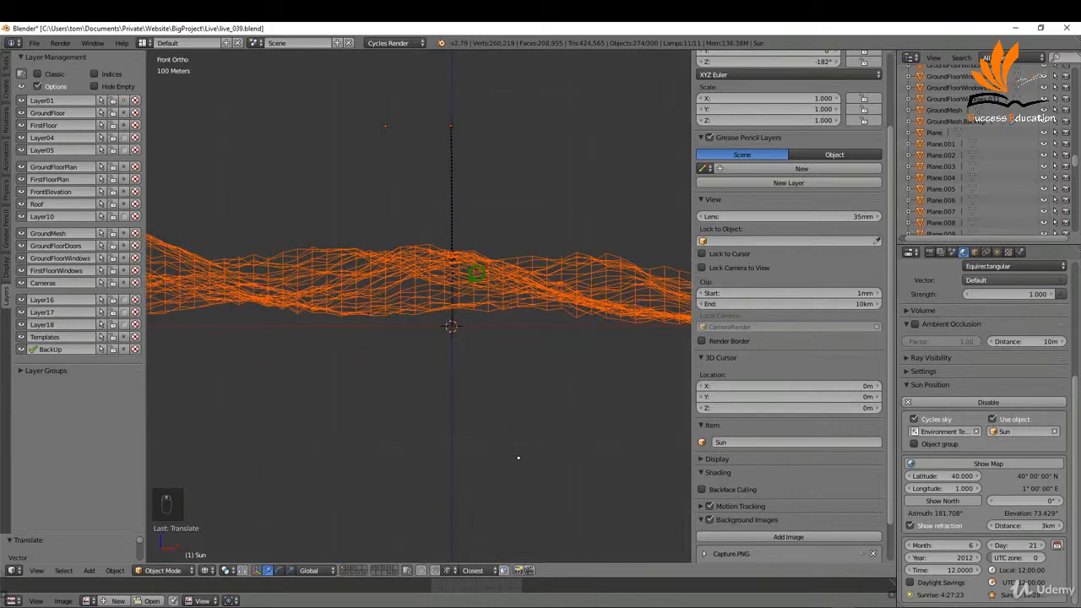
key("a")
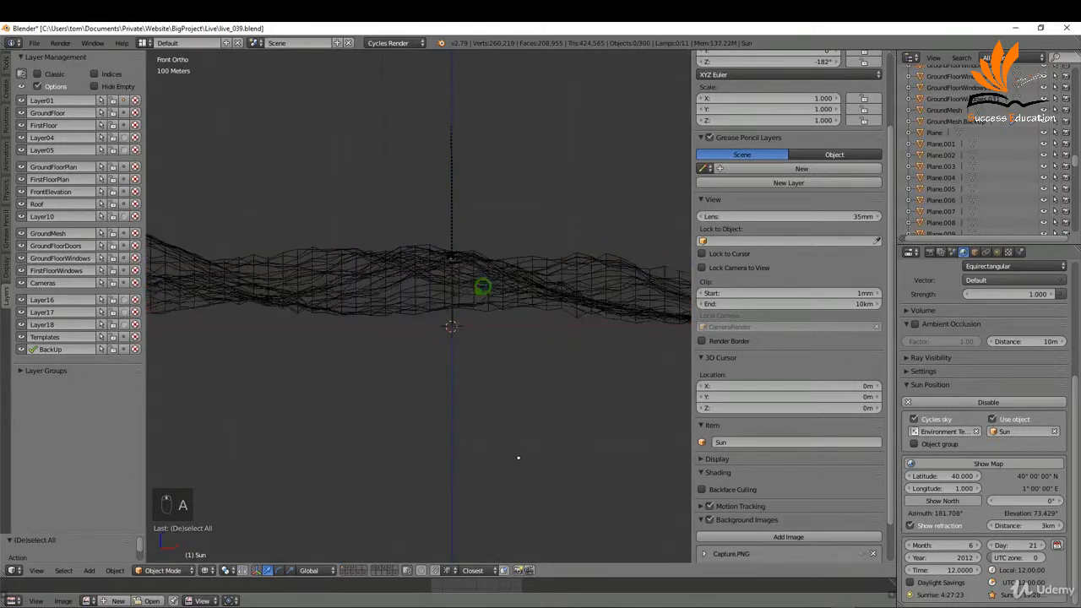
key("z")
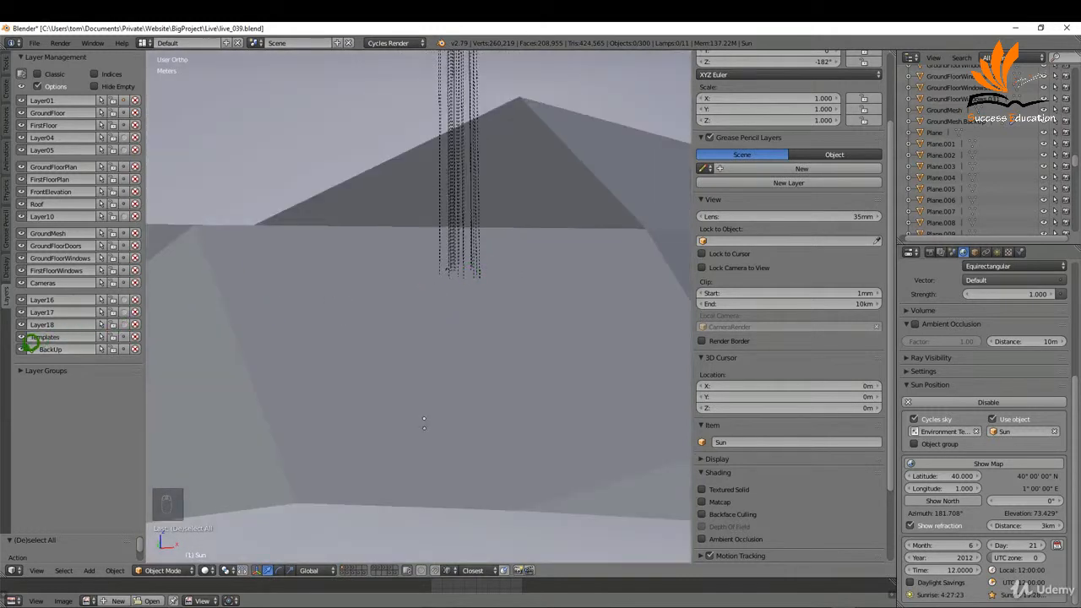
- Hide the BackUp terrain layer and look down on the house in top view
left_click(33, 100)
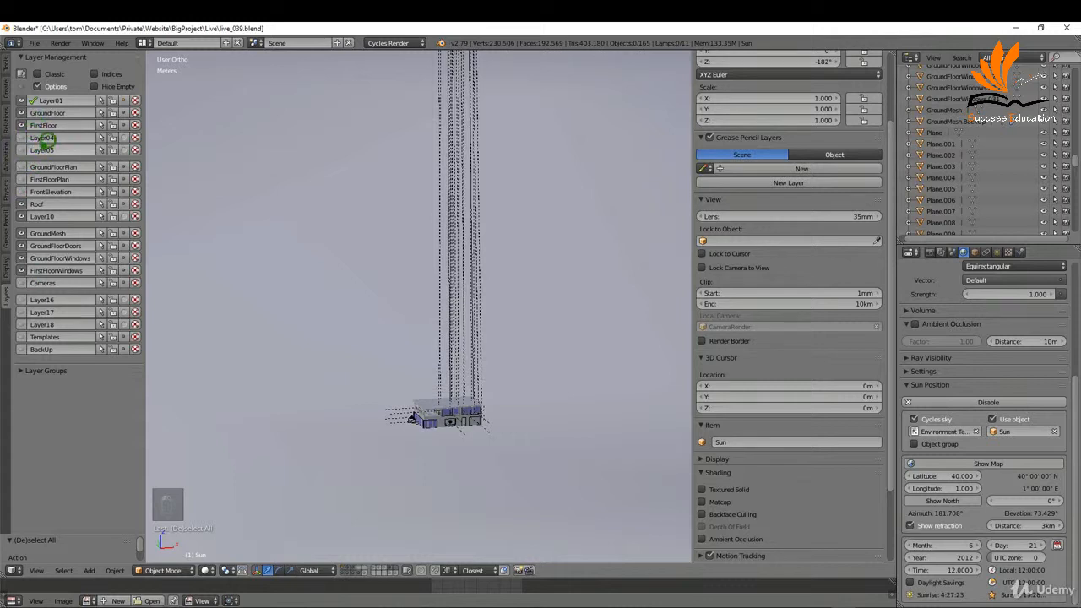
left_click(479, 378)
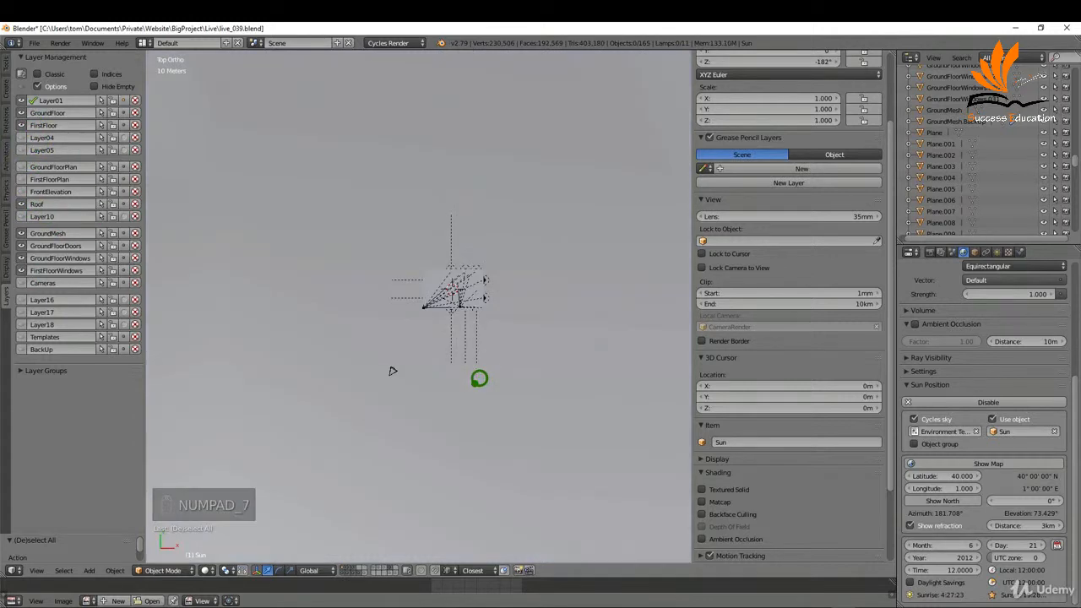
key("z")
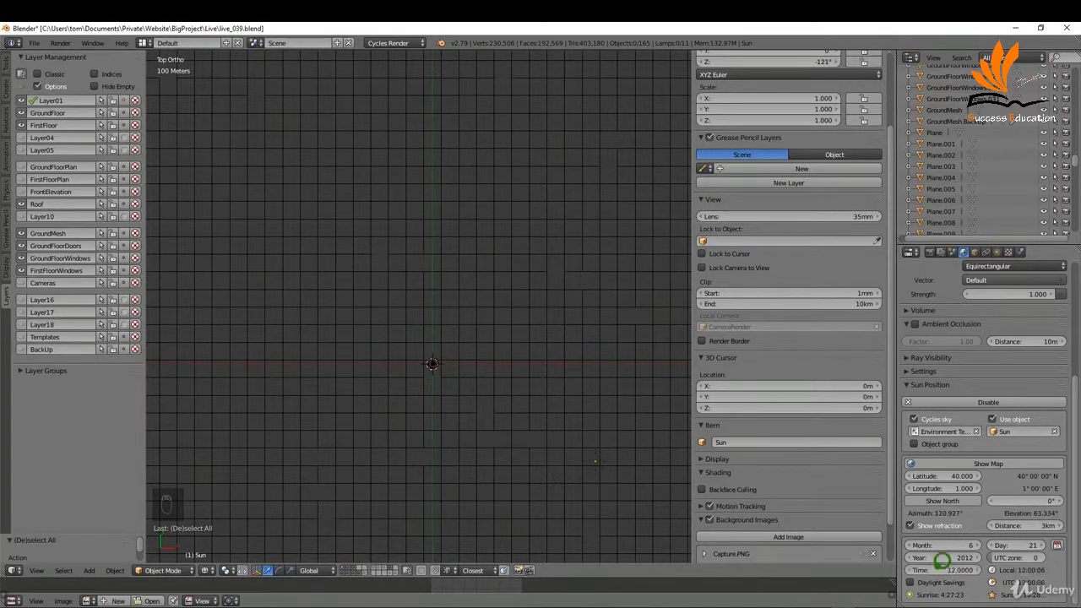
scroll("down", 3)
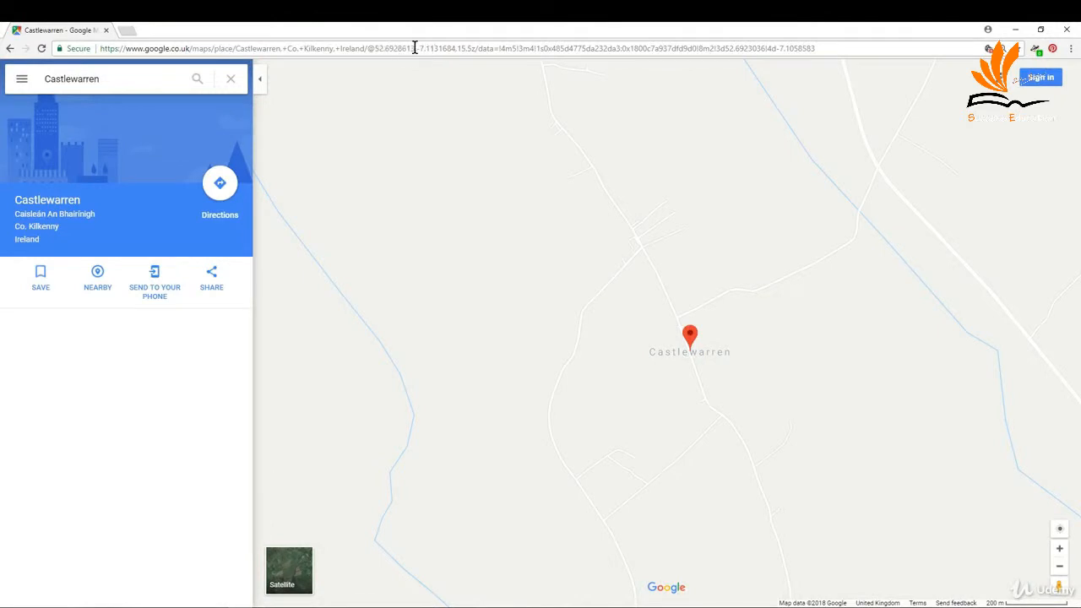
- Copy Castlewarren's latitude and longitude from the Google Maps URL
double_click(393, 48)
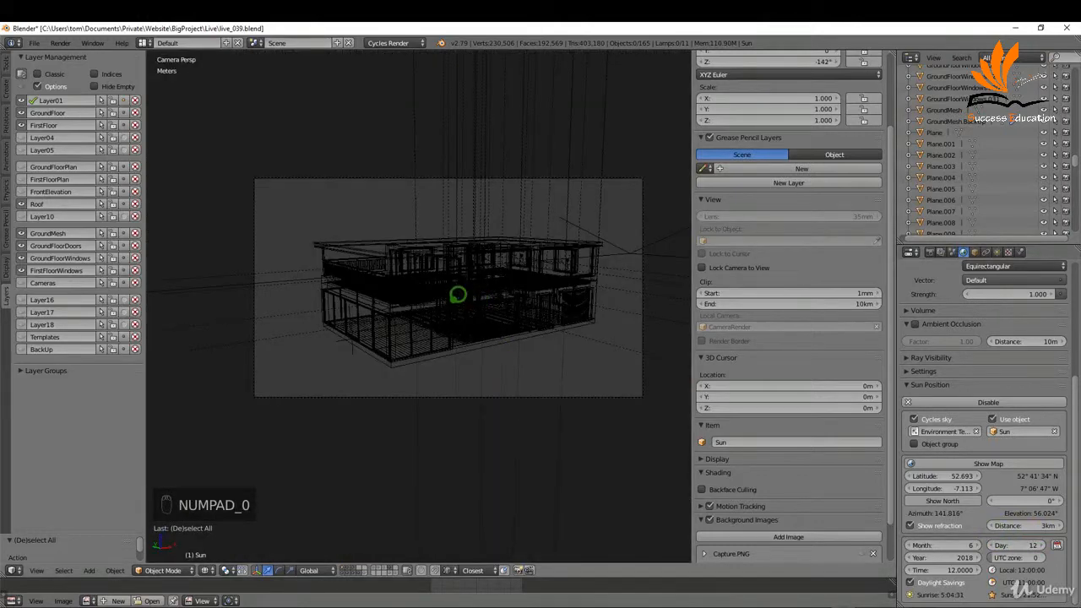
- Preview the sunlit house through the camera and open the Sun lamp's settings
key("z")
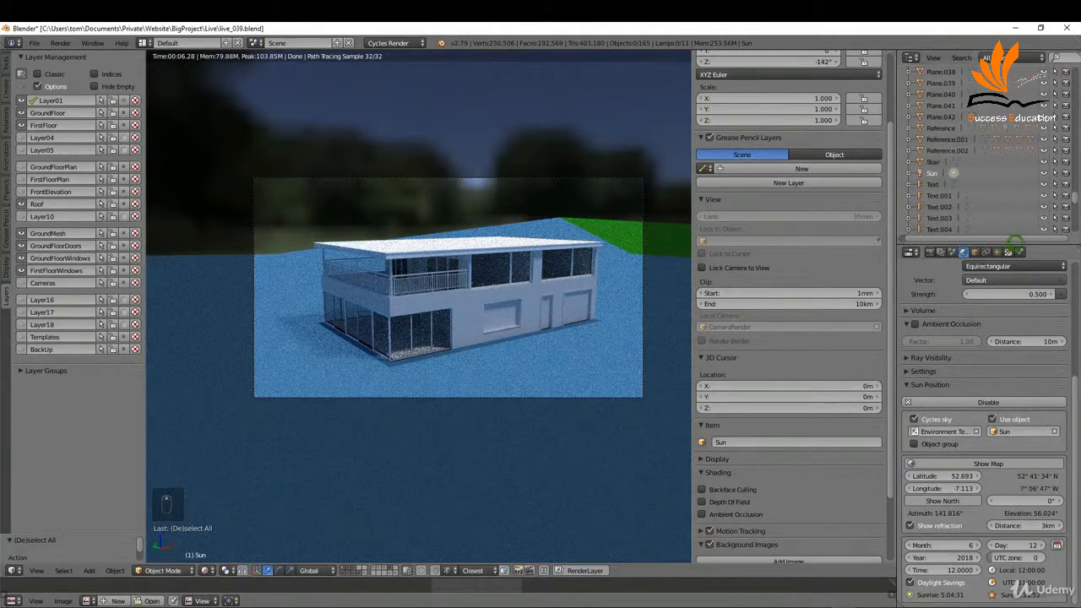
left_click(997, 251)
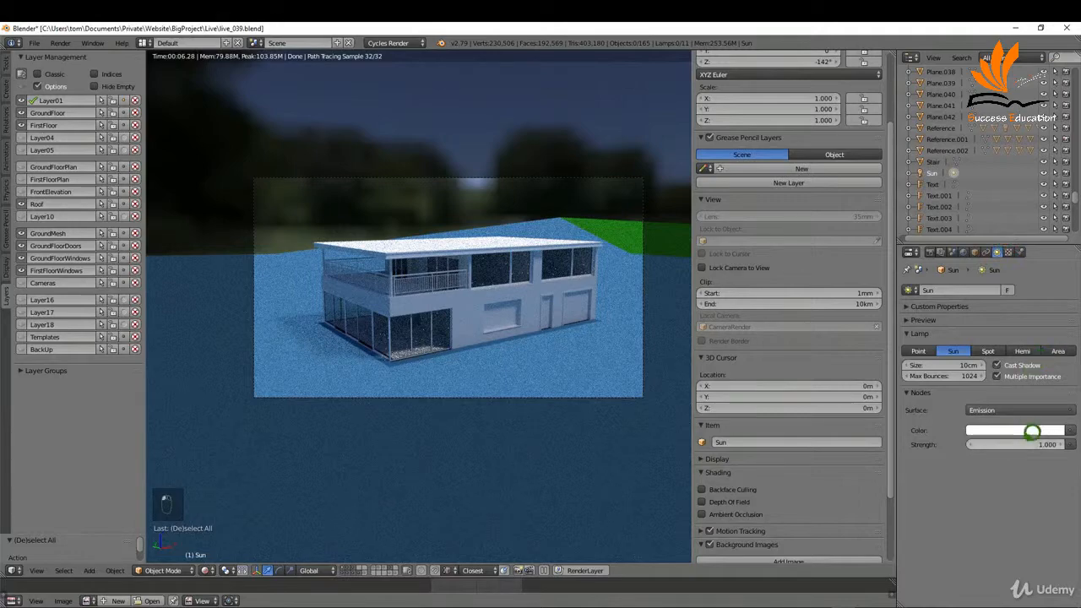